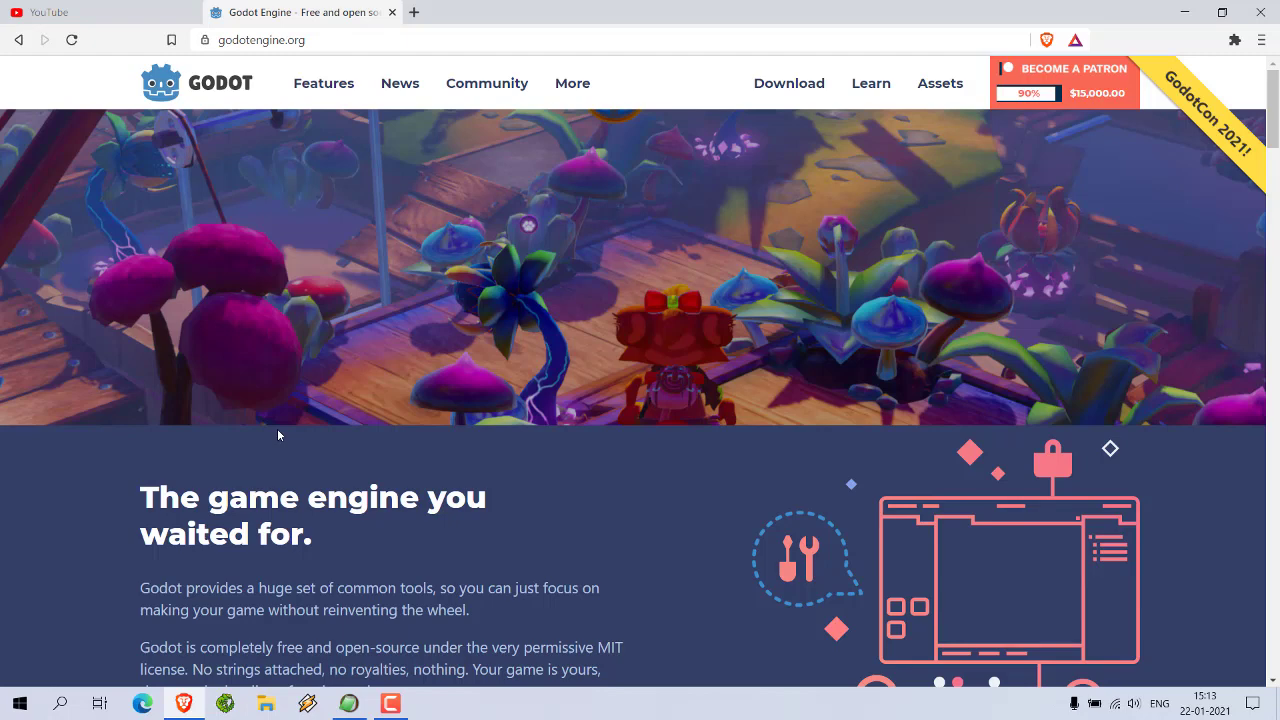
{"action": "mouse_move", "coordinate": [306, 238]}
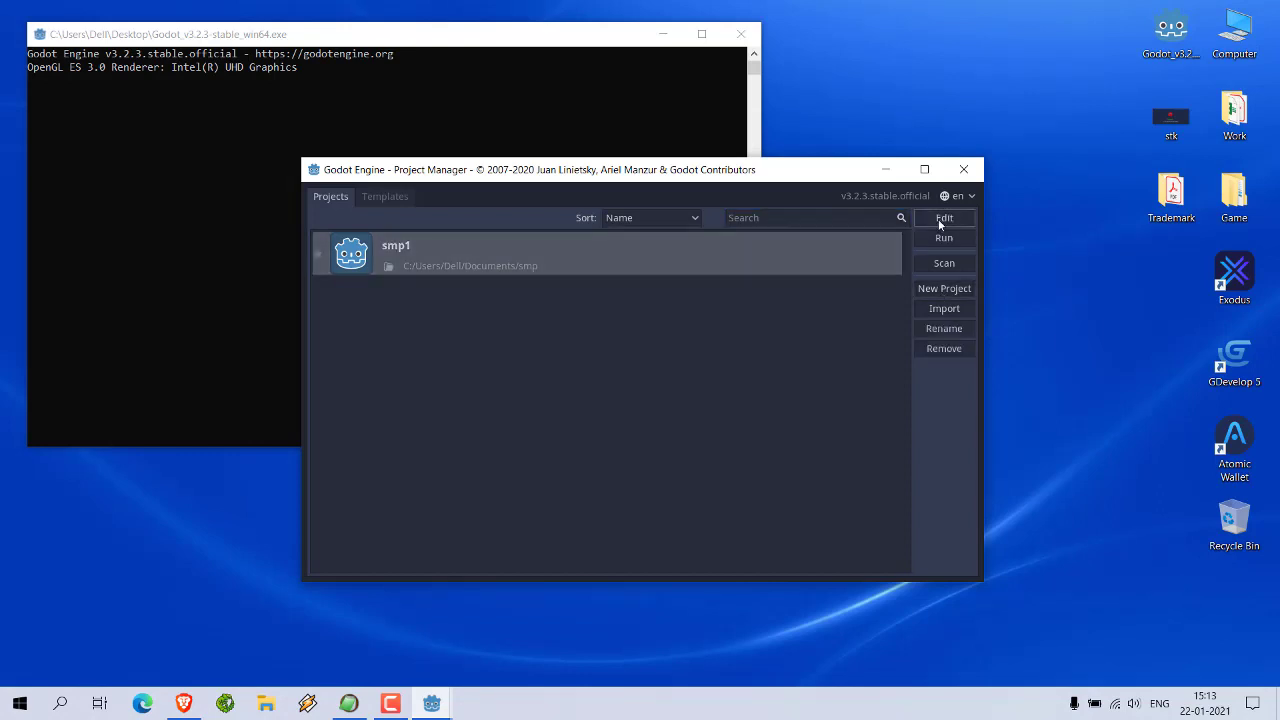
Open the smp1 project and view the FileSystem dock's New Folder/Scene/Script/Resource menu
{"action": "left_click", "coordinate": [944, 218]}
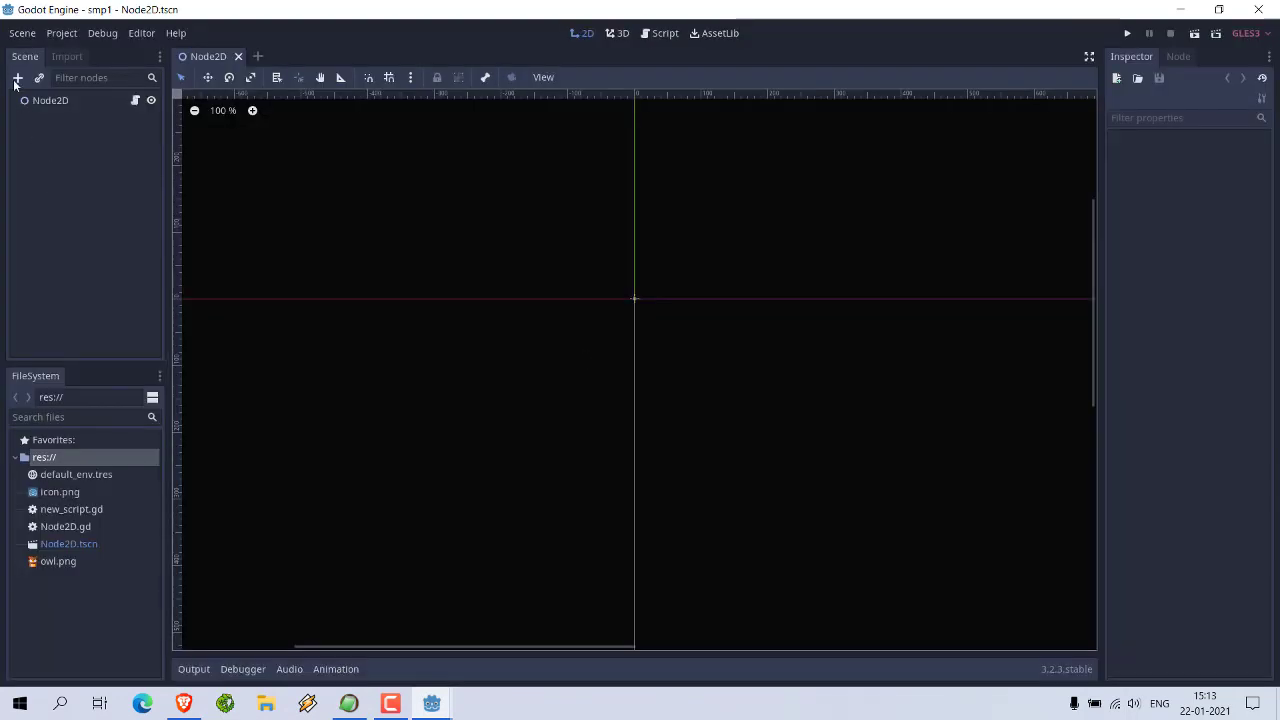
{"action": "mouse_move", "coordinate": [50, 100]}
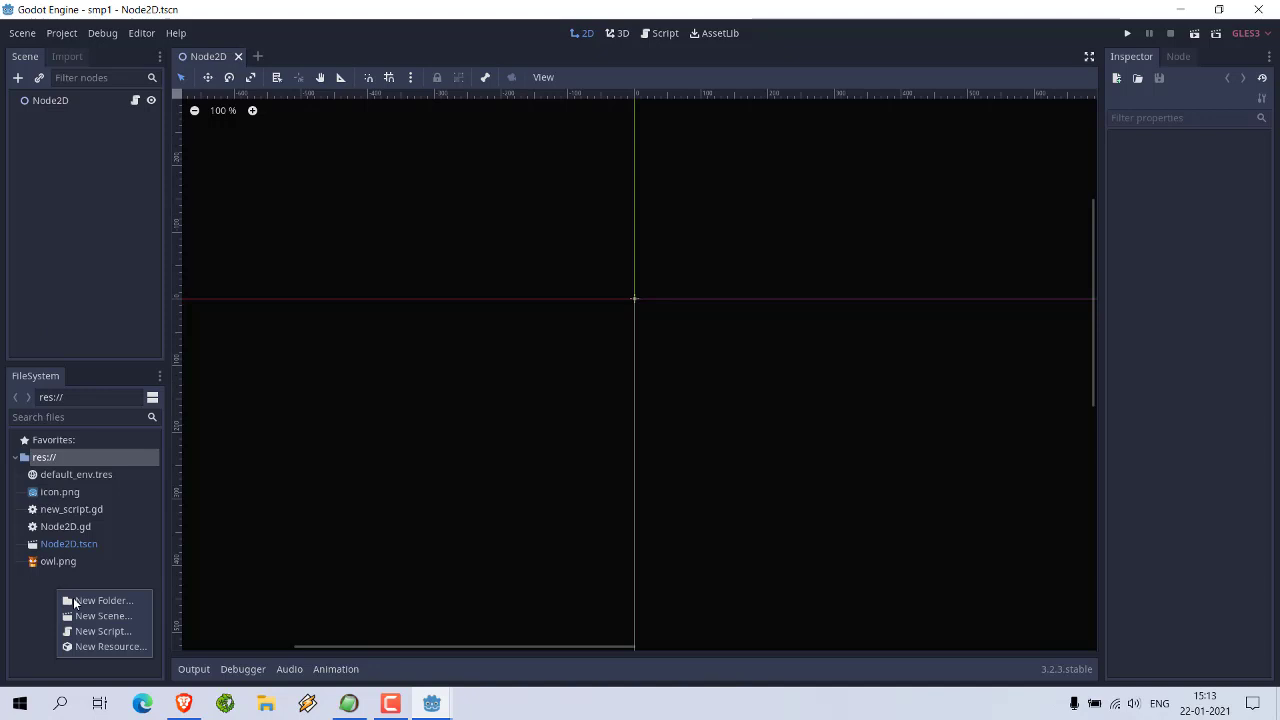
{"action": "left_click", "coordinate": [268, 456]}
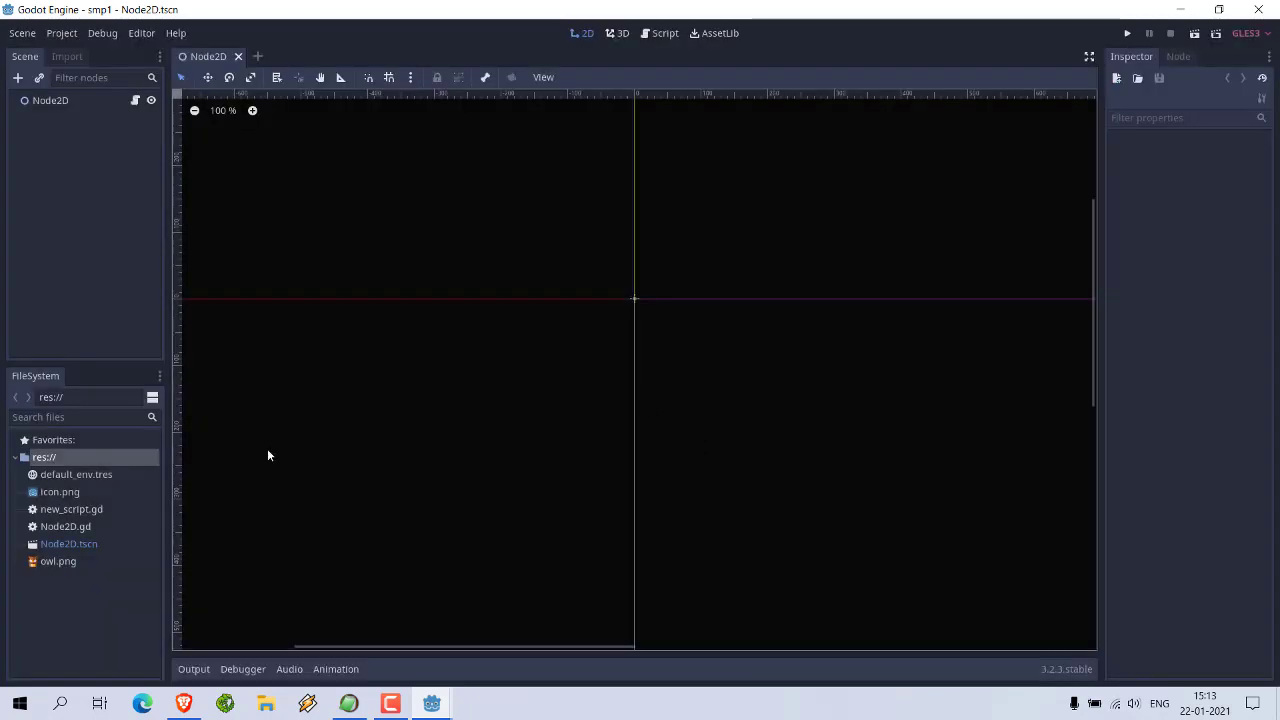
{"action": "right_click", "coordinate": [50, 100]}
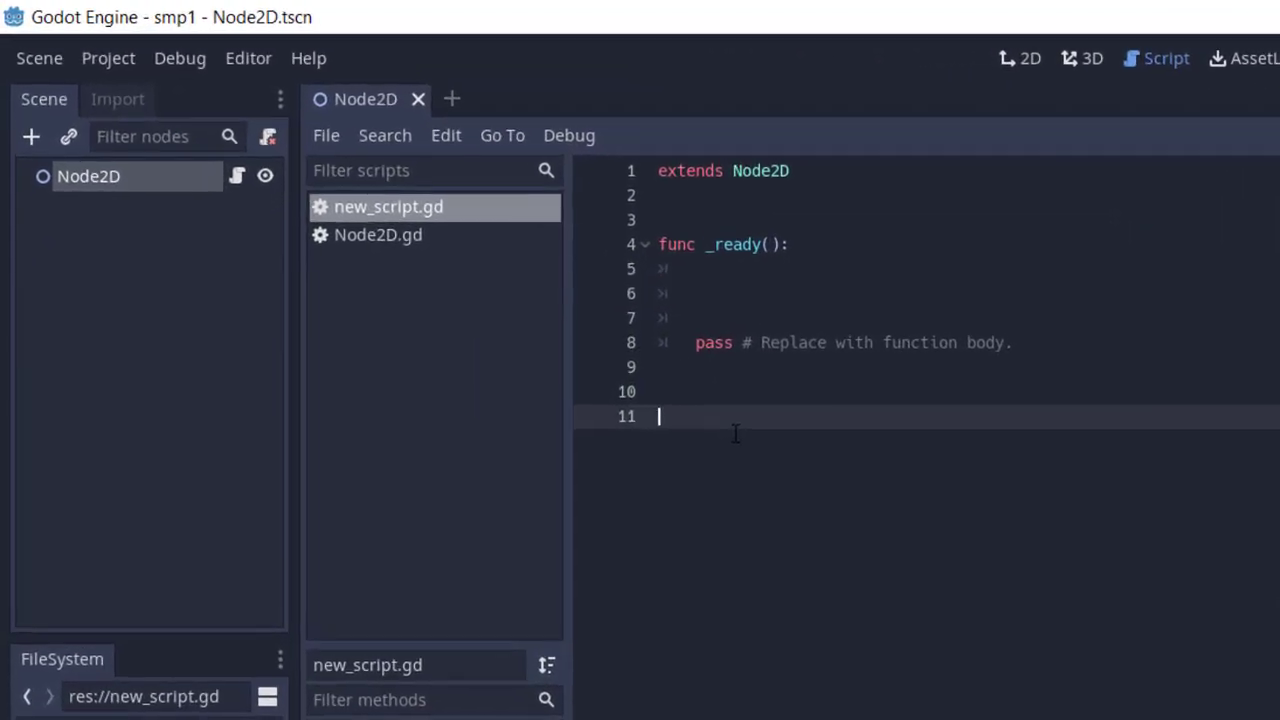
Add func _draw(): with var cen = Vector2(100,100) below _ready in new_script.gd
{"action": "type", "text": "func"}
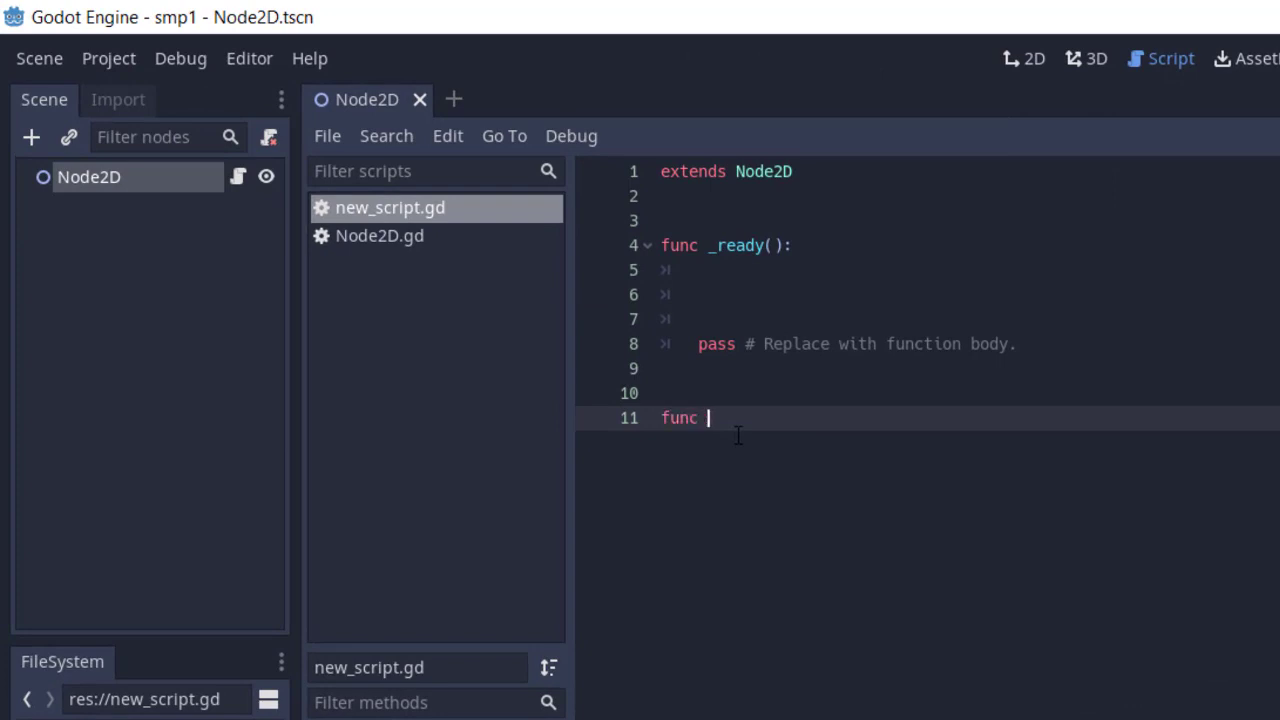
{"action": "type", "text": "_draw():"}
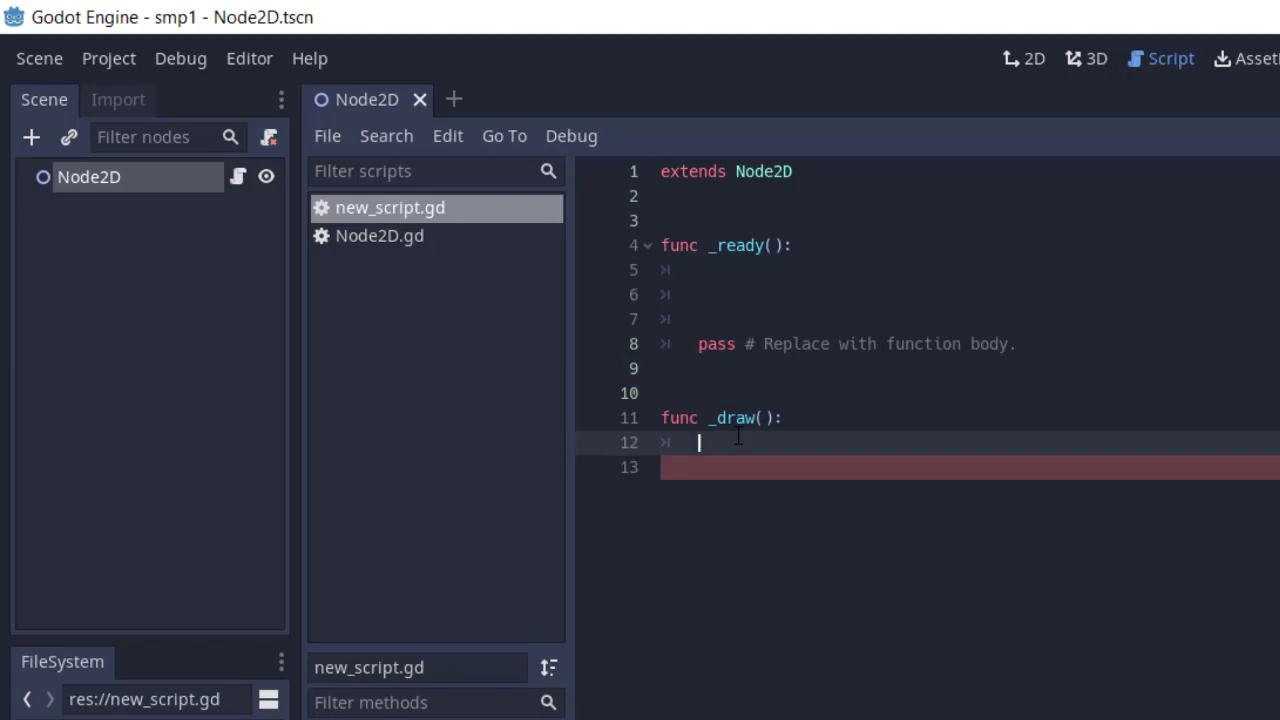
{"action": "type", "text": "va"}
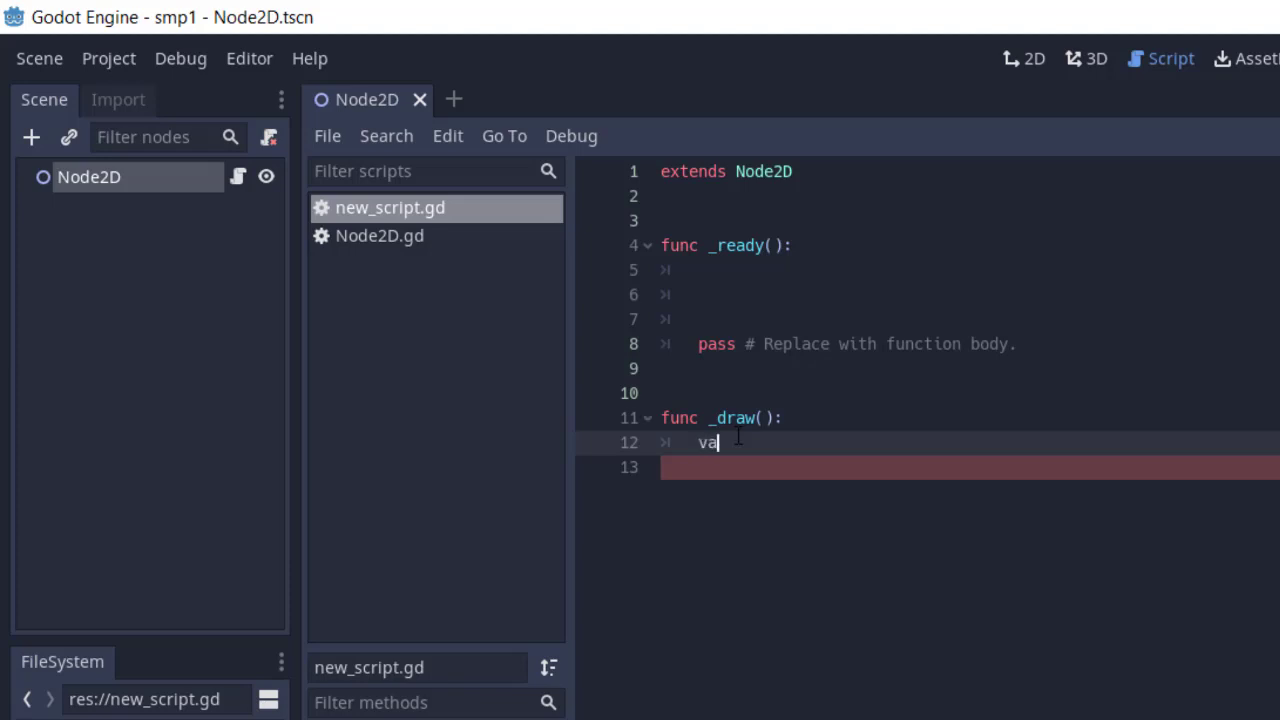
{"action": "type", "text": "r"}
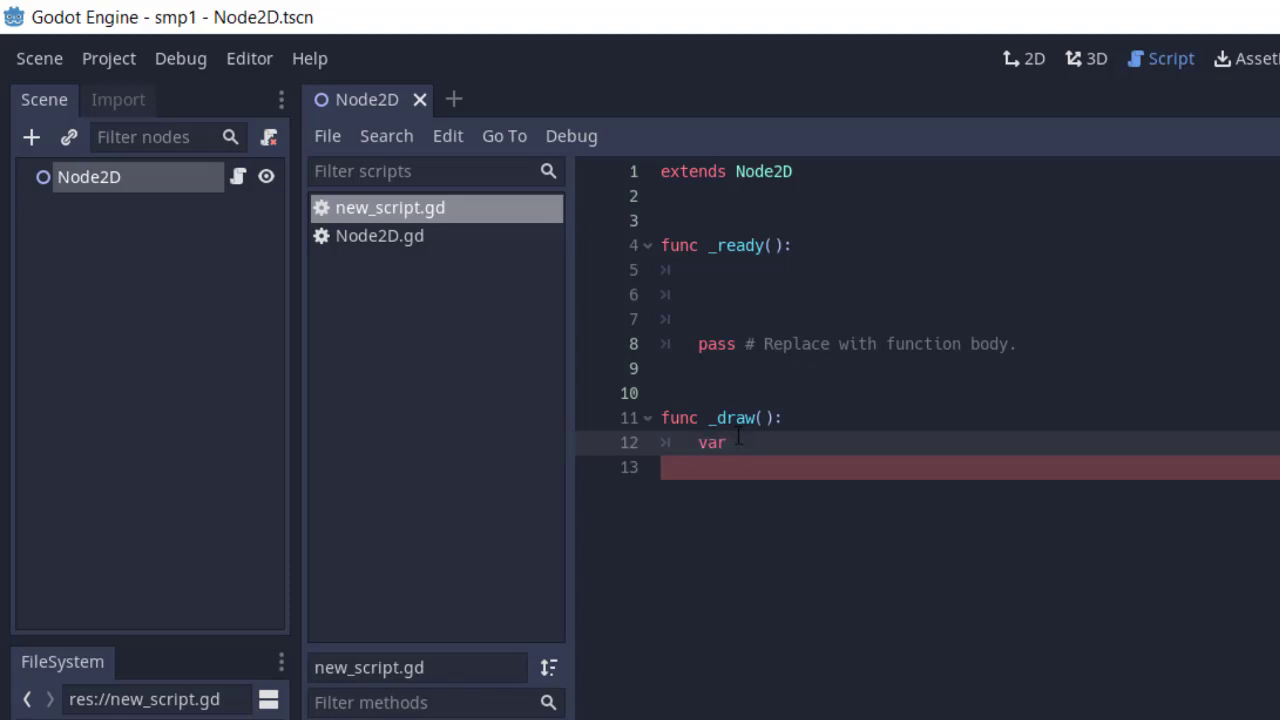
{"action": "type", "text": "cen ="}
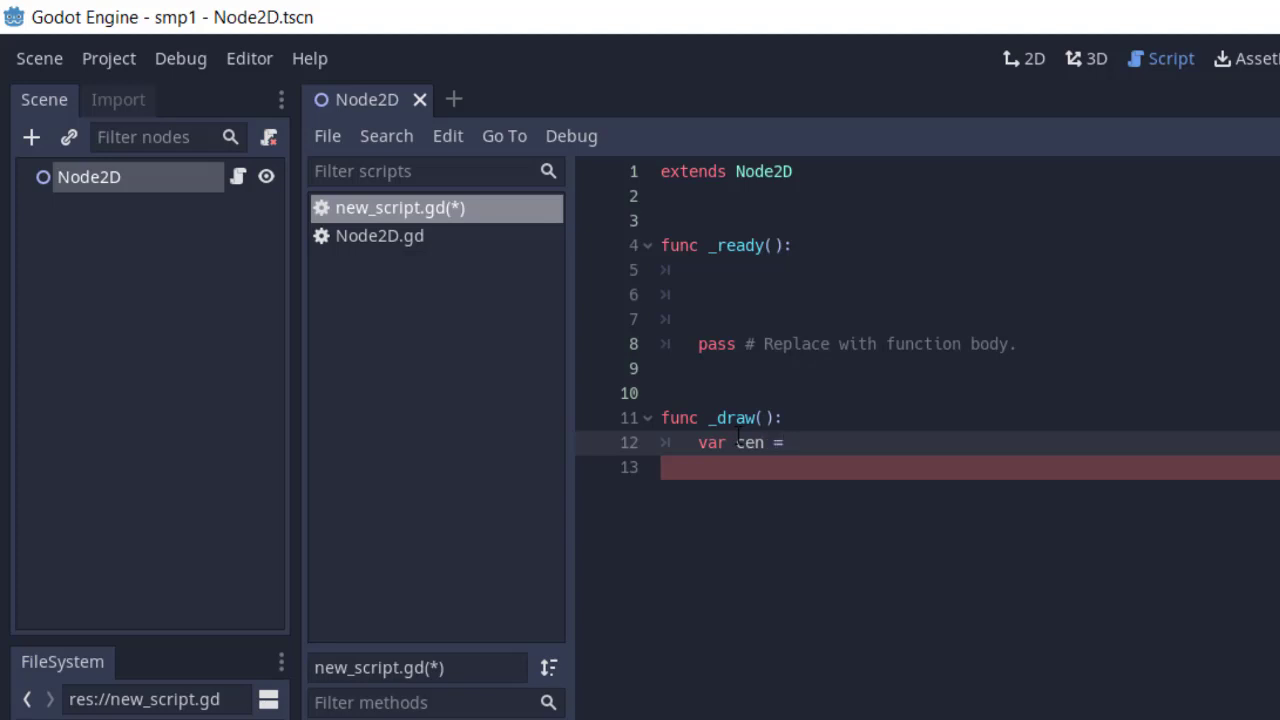
{"action": "type", "text": "Vector2"}
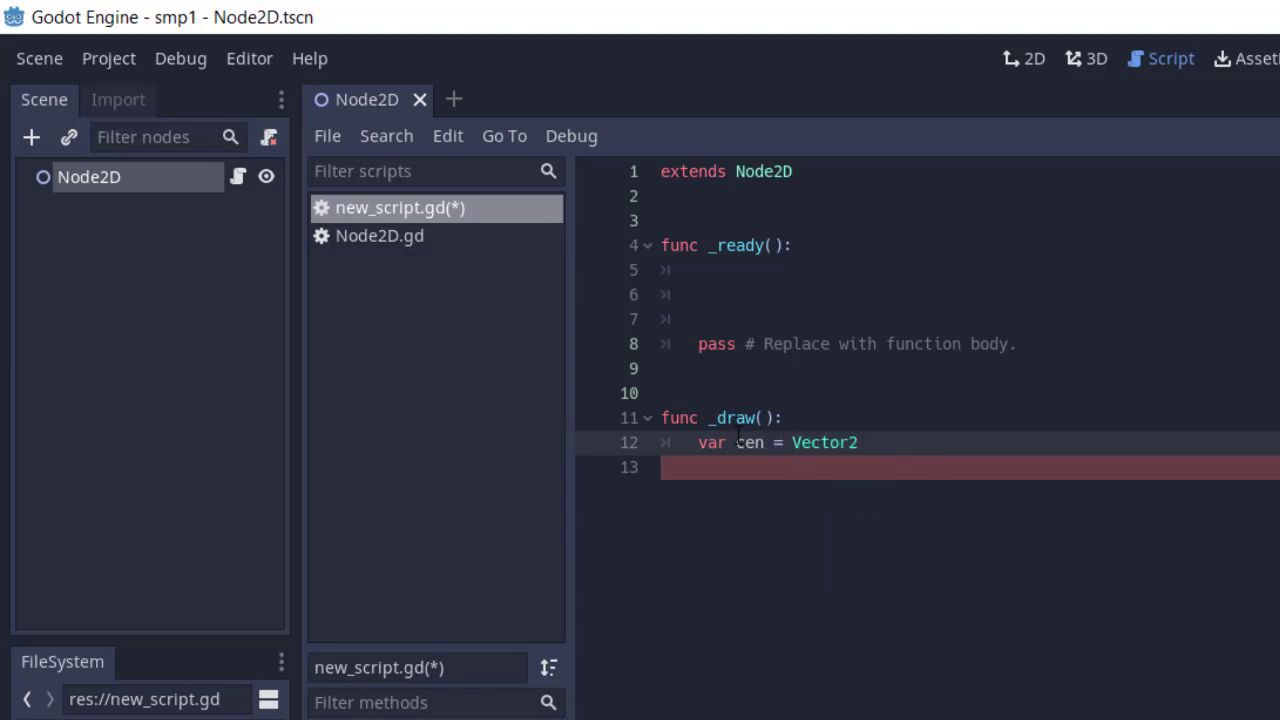
{"action": "type", "text": "()"}
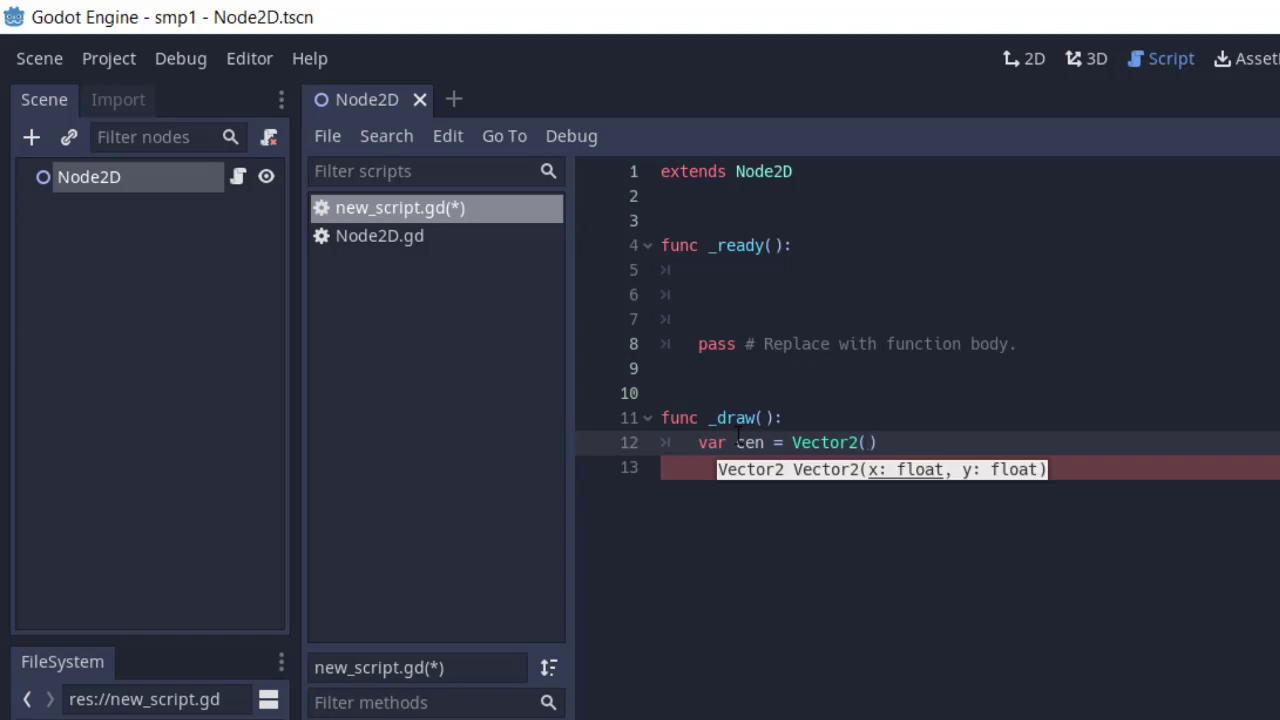
{"action": "type", "text": "100,2"}
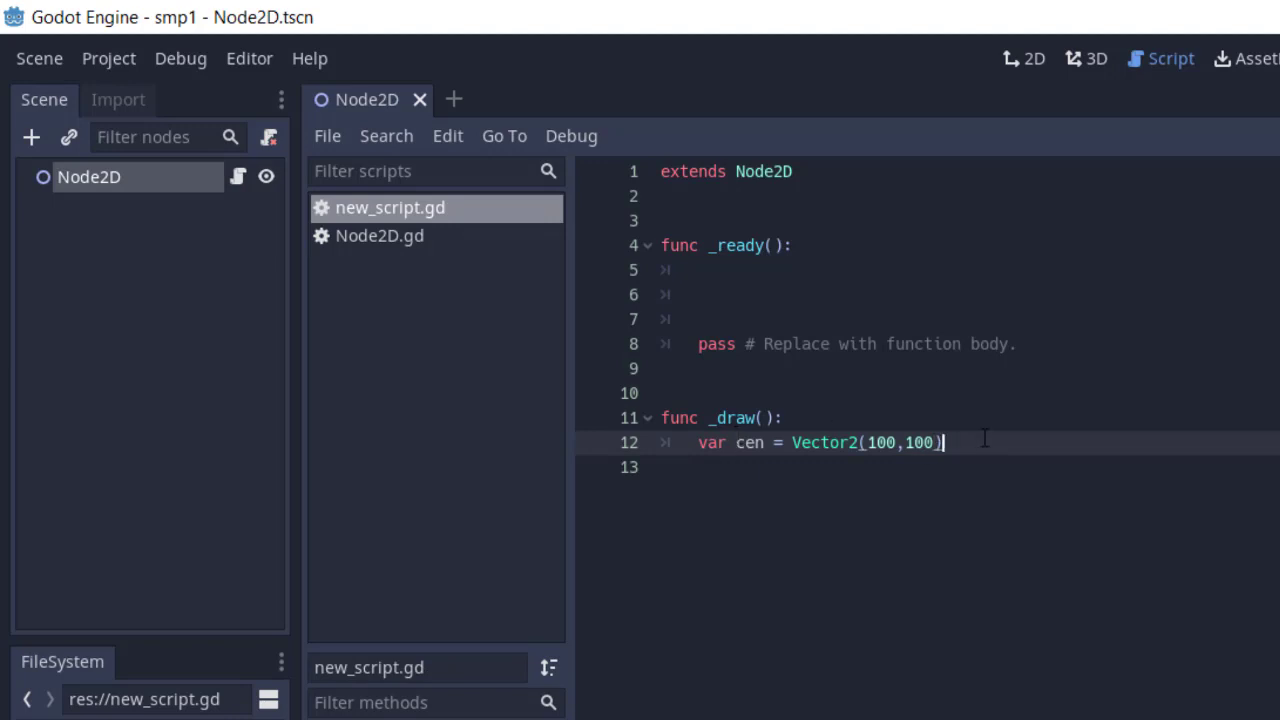
{"action": "key", "text": "enter"}
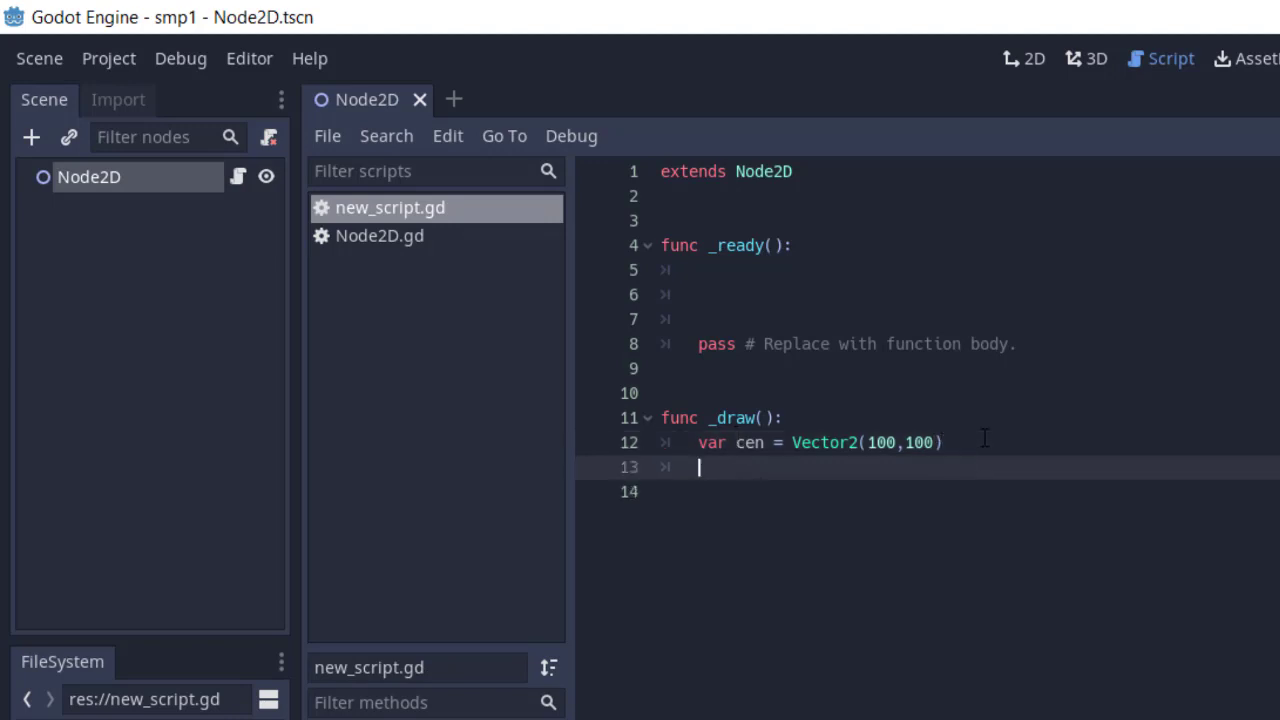
Declare var rad= 40 and var col = Color(1,0,0) inside _draw
{"action": "type", "text": "var rad"}
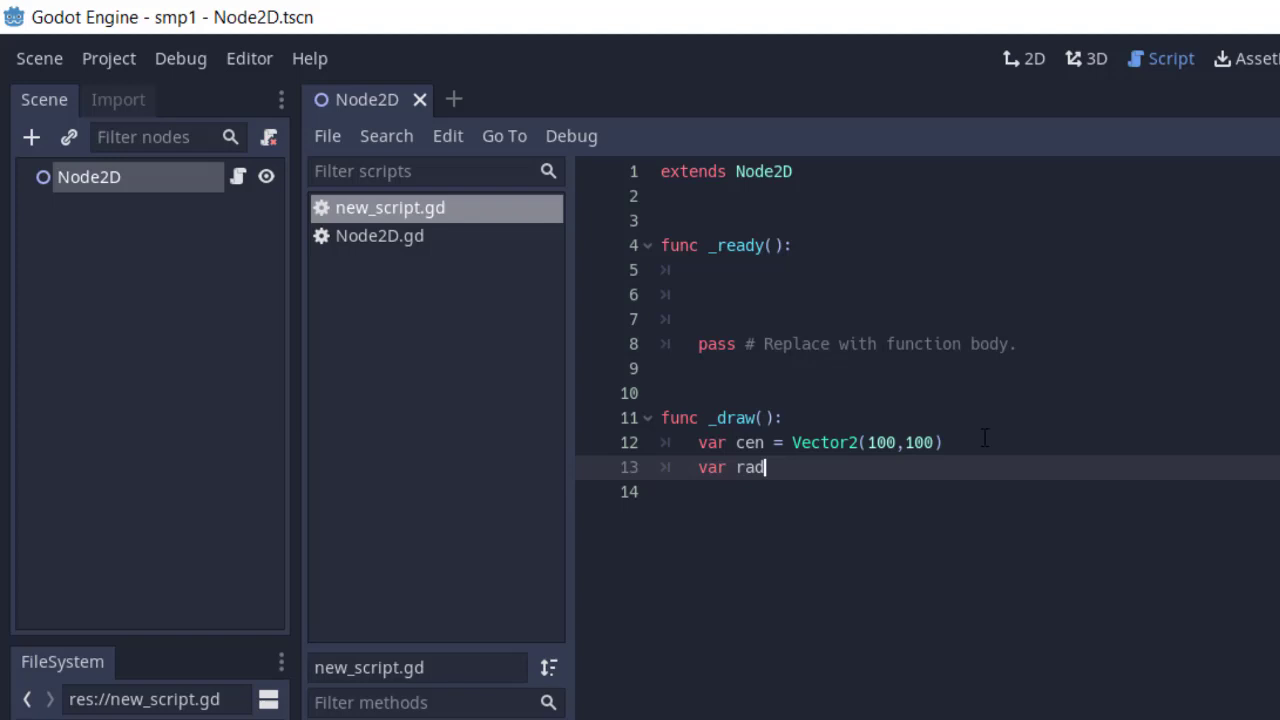
{"action": "type", "text": "="}
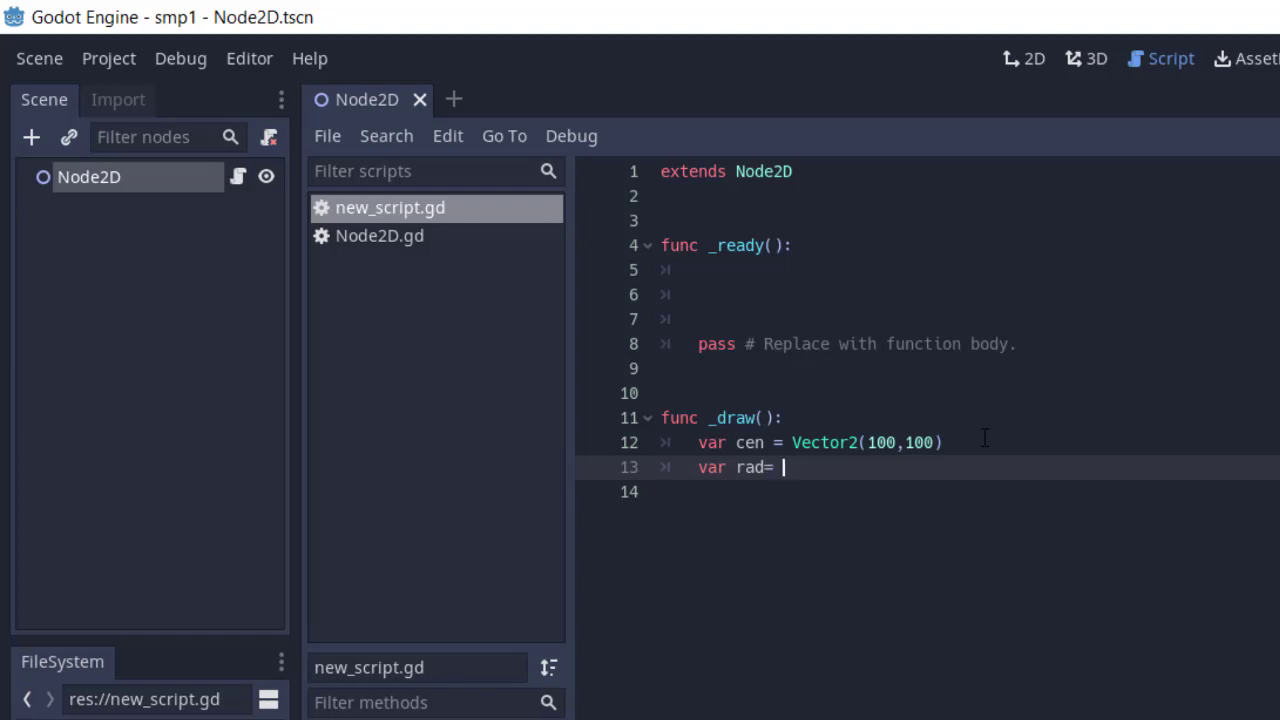
{"action": "type", "text": "40"}
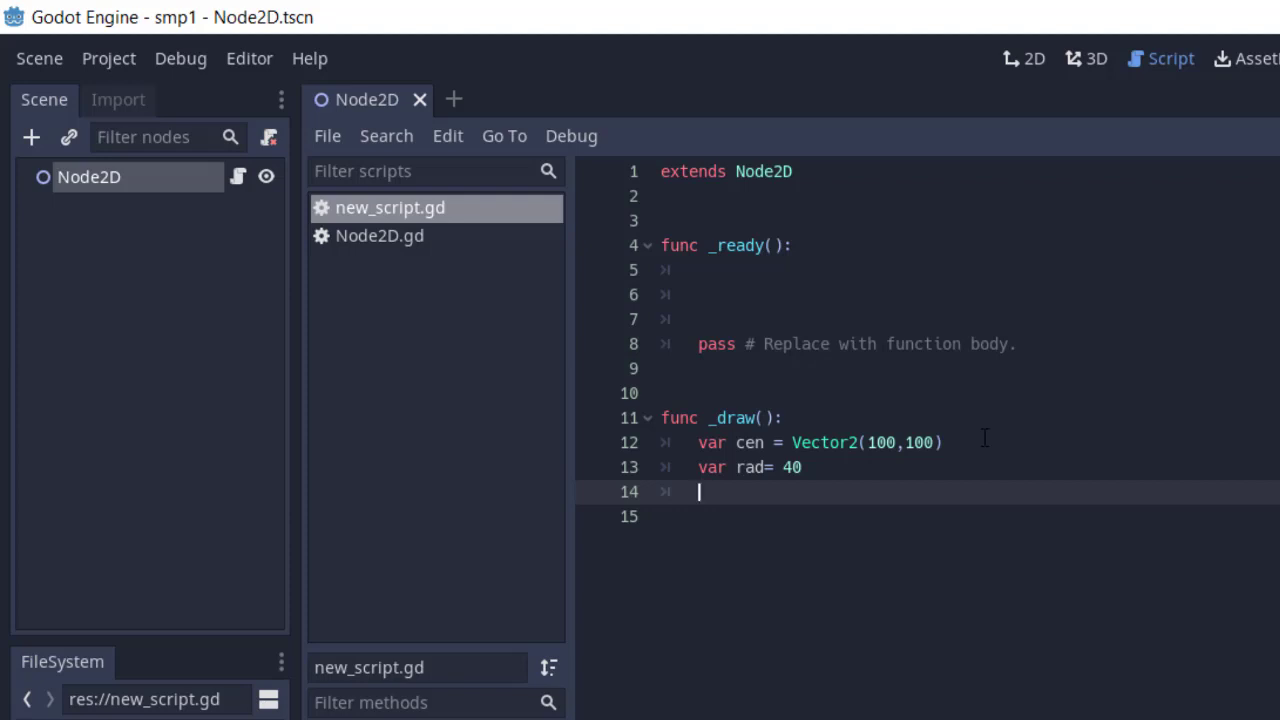
{"action": "type", "text": "var col"}
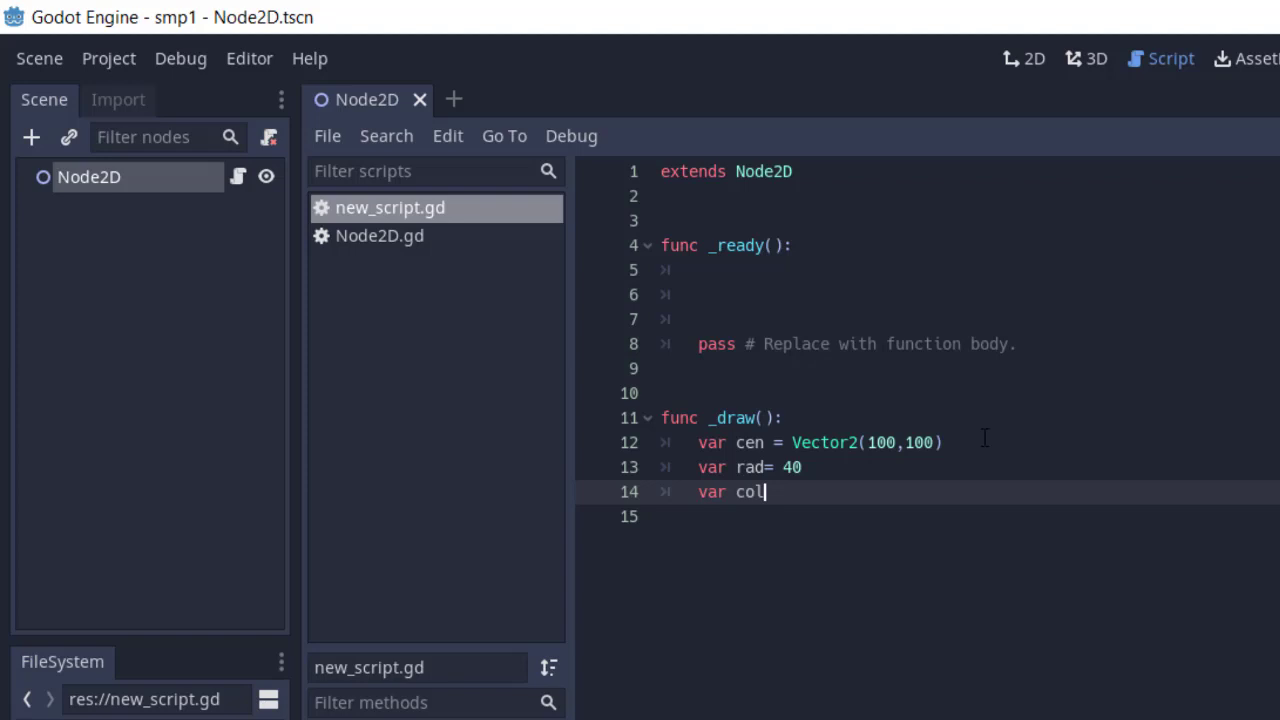
{"action": "type", "text": "= Col"}
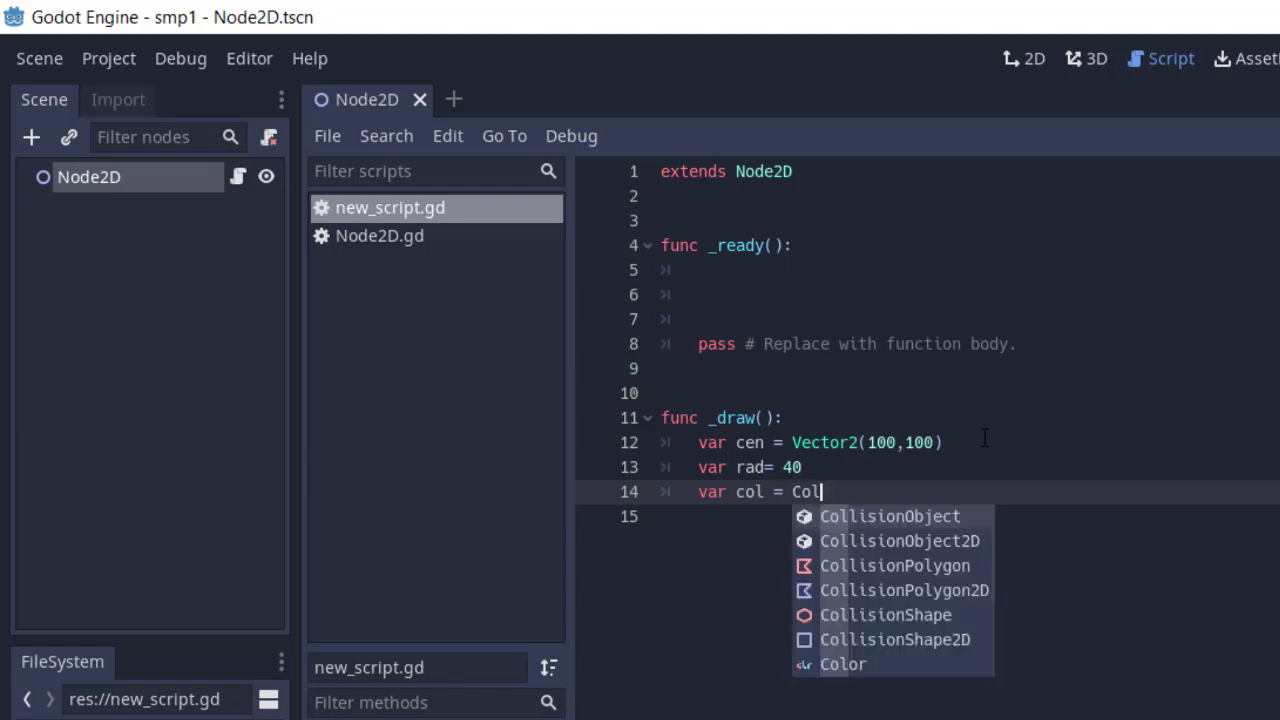
{"action": "type", "text": "or(1,"}
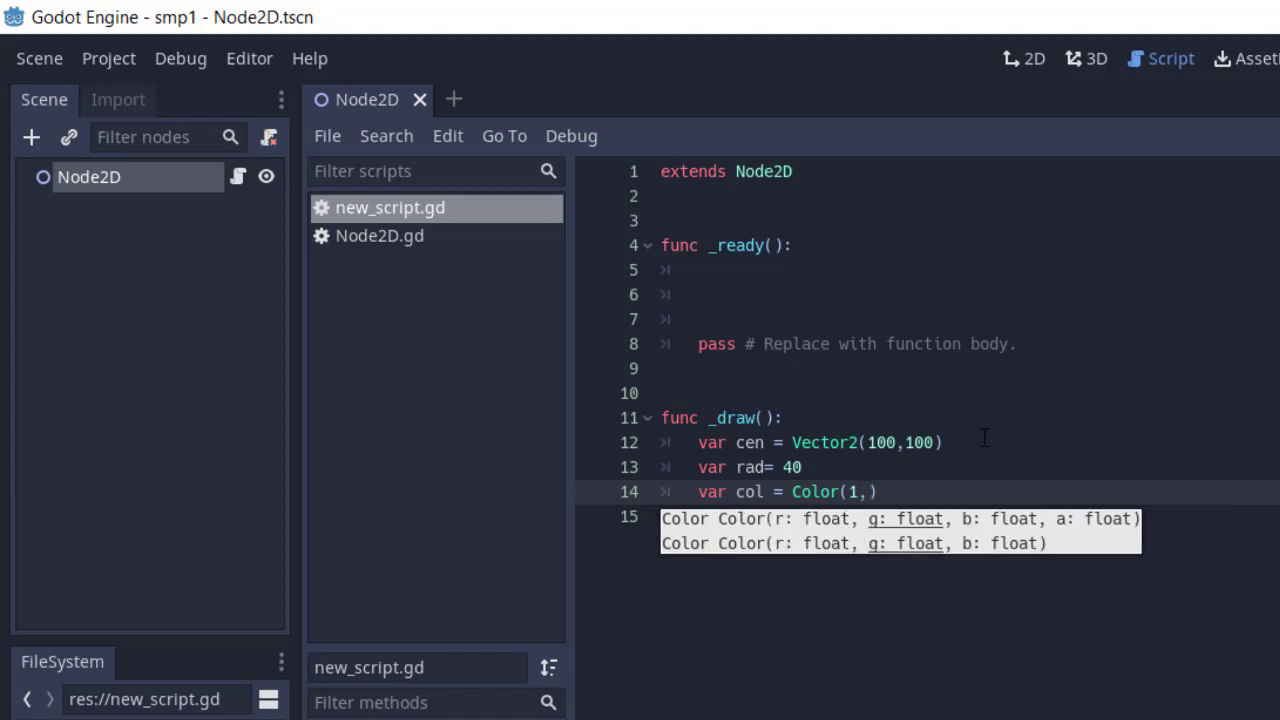
{"action": "type", "text": "0,0"}
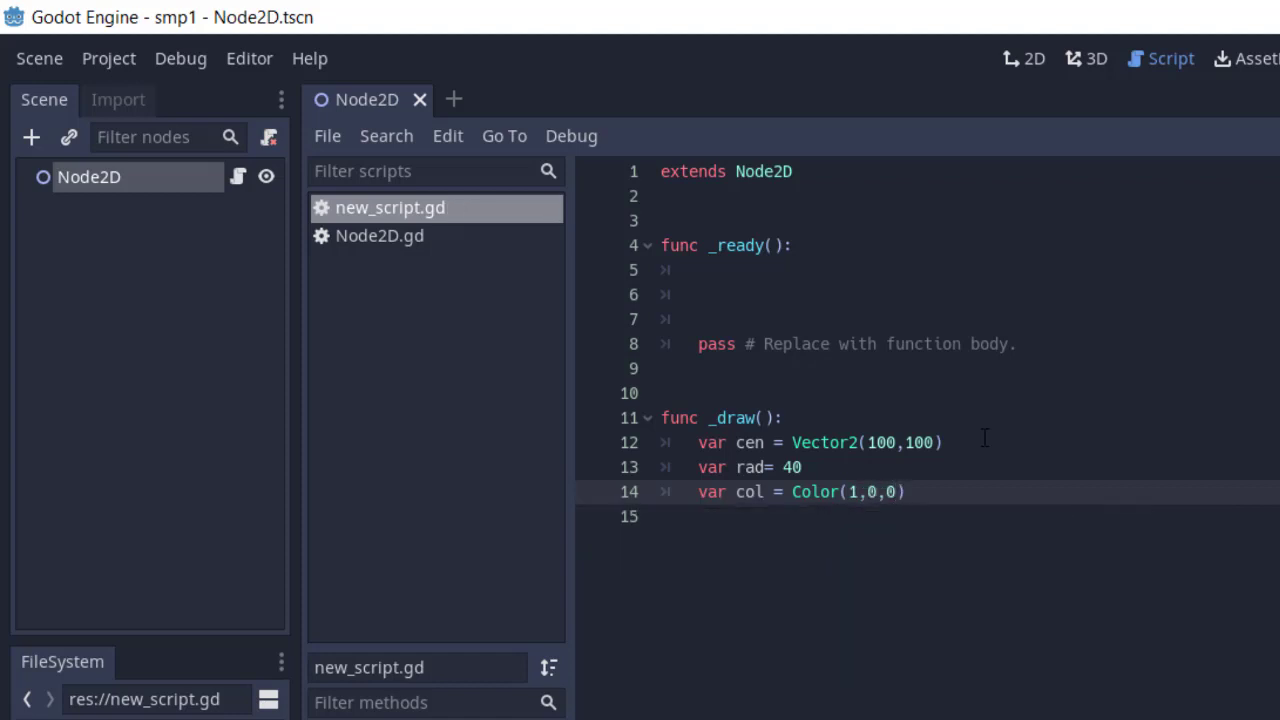
{"action": "left_click", "coordinate": [904, 492]}
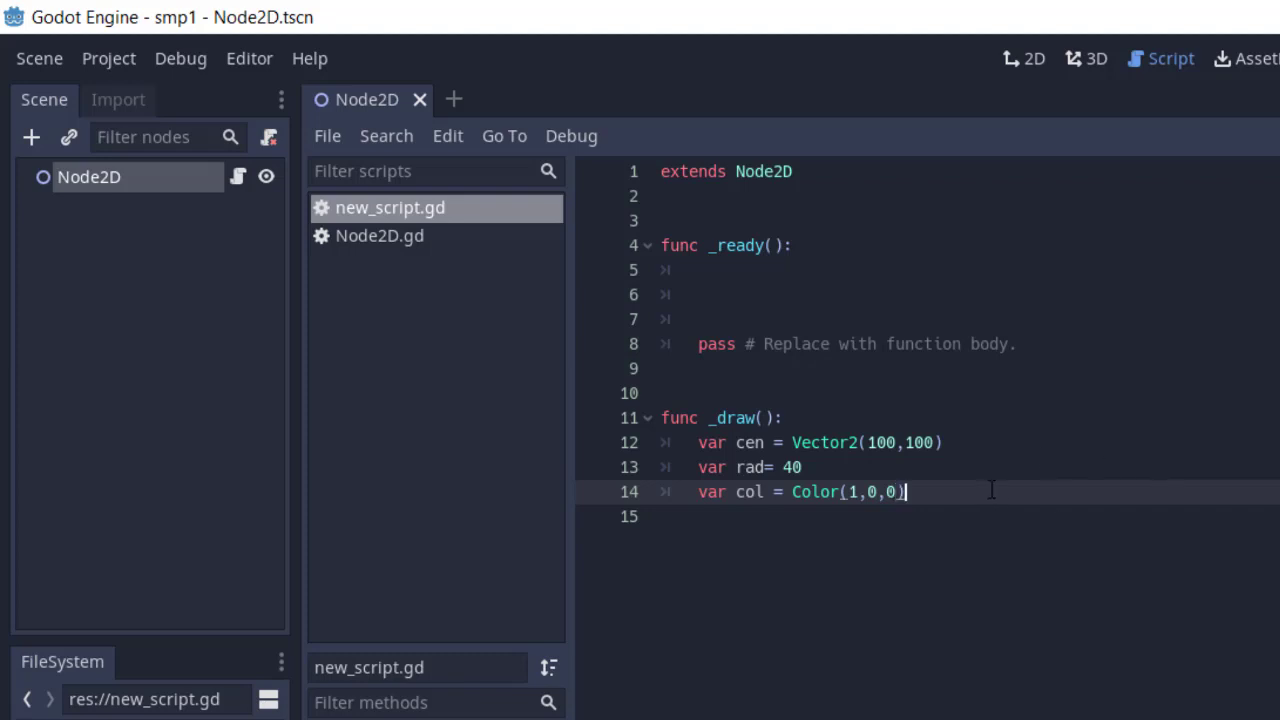
Call draw_circle(cen,rad,col) in _draw and call _draw() from _ready
{"action": "type", "text": "draw"}
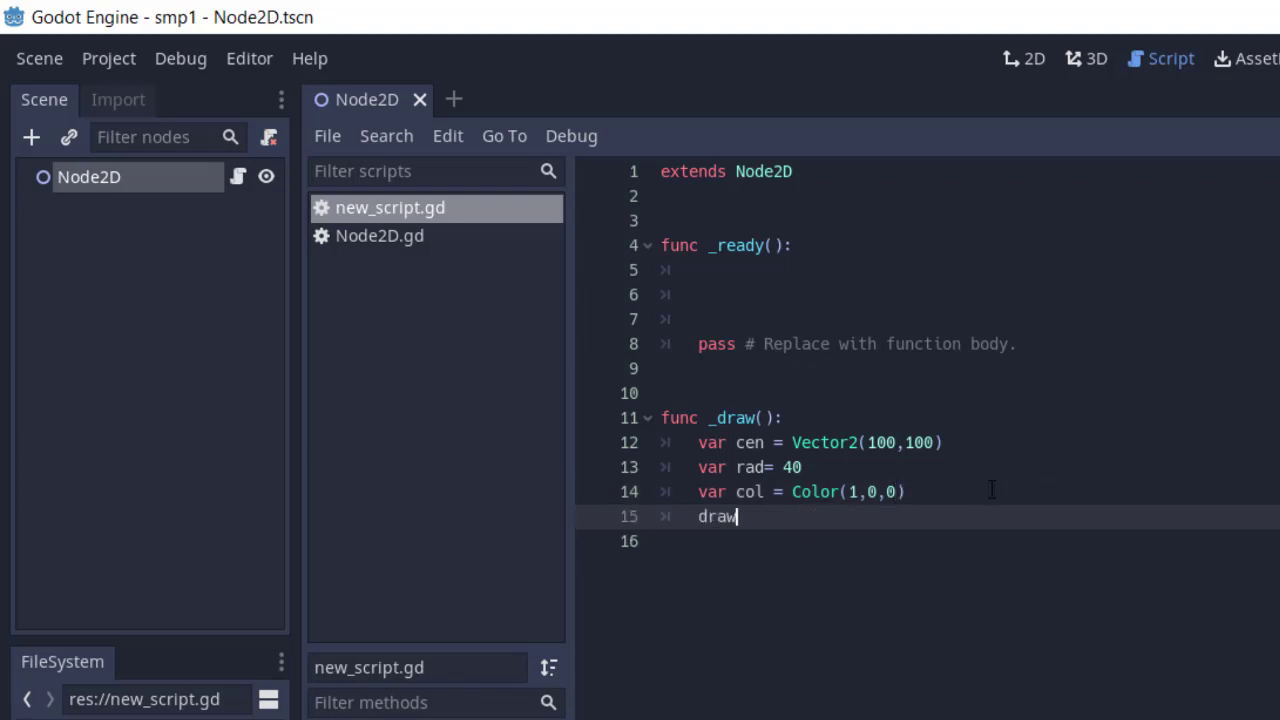
{"action": "type", "text": "_c"}
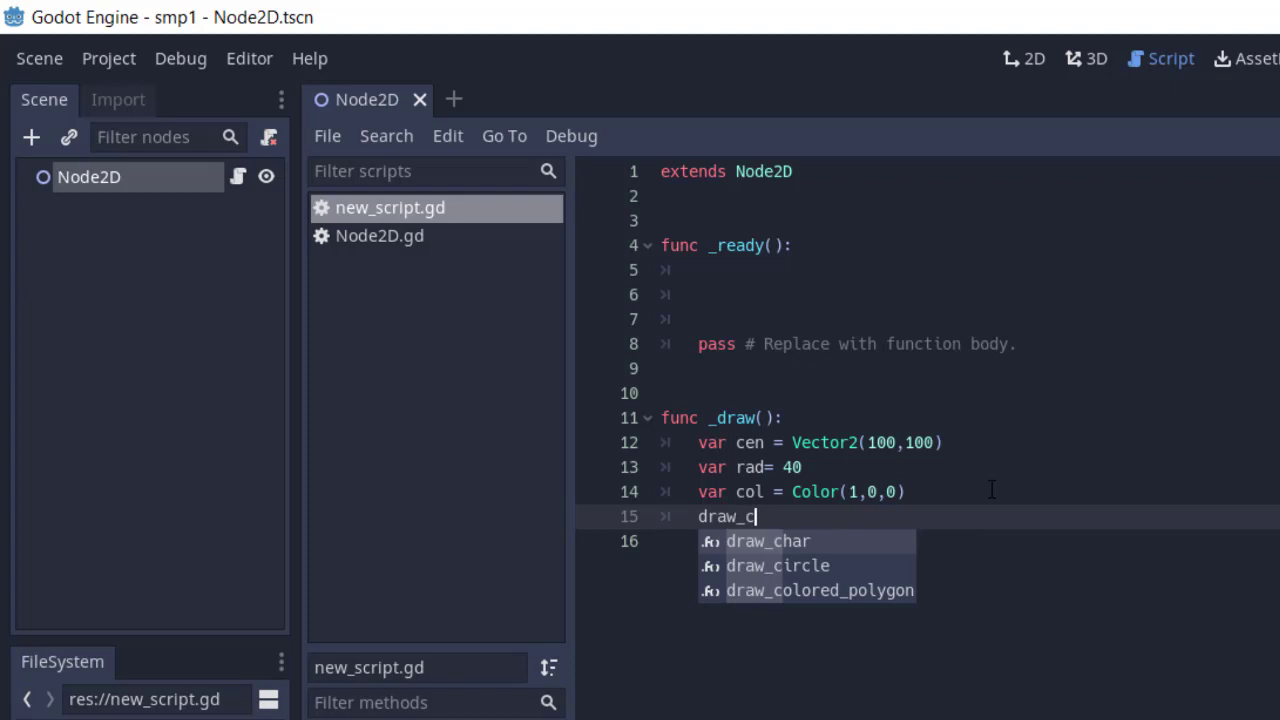
{"action": "left_click", "coordinate": [778, 564]}
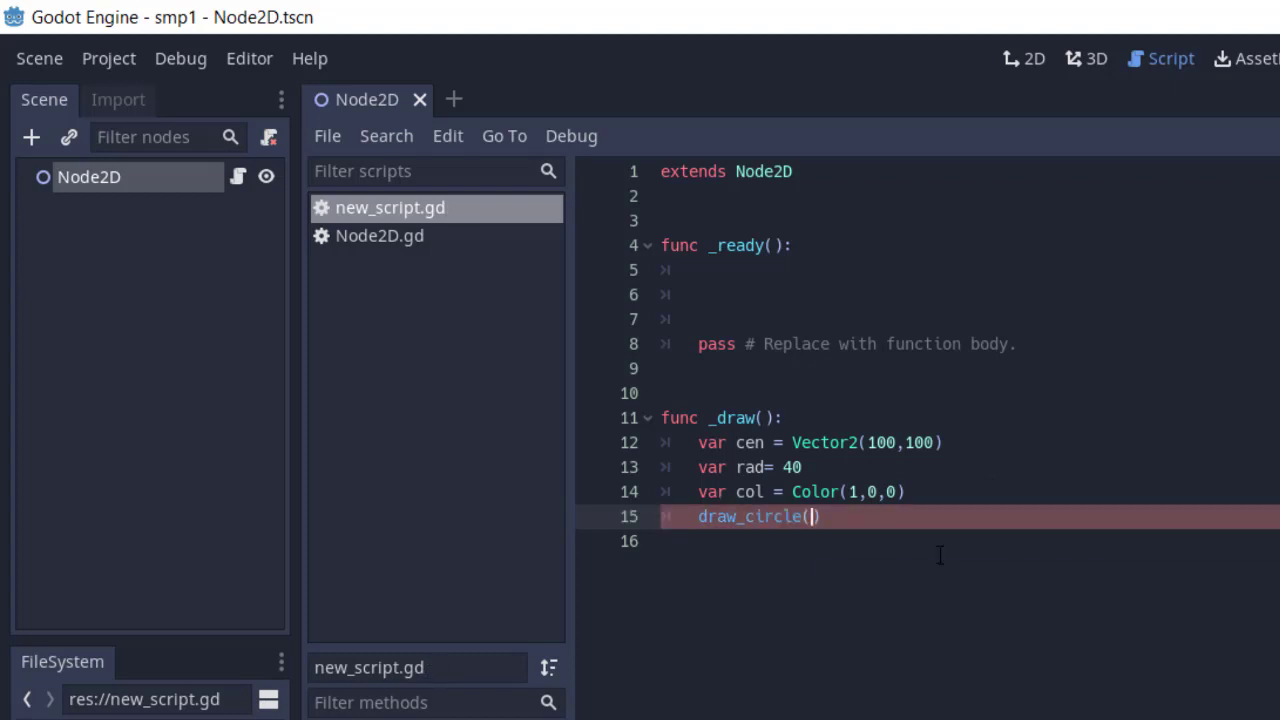
{"action": "type", "text": "cen,"}
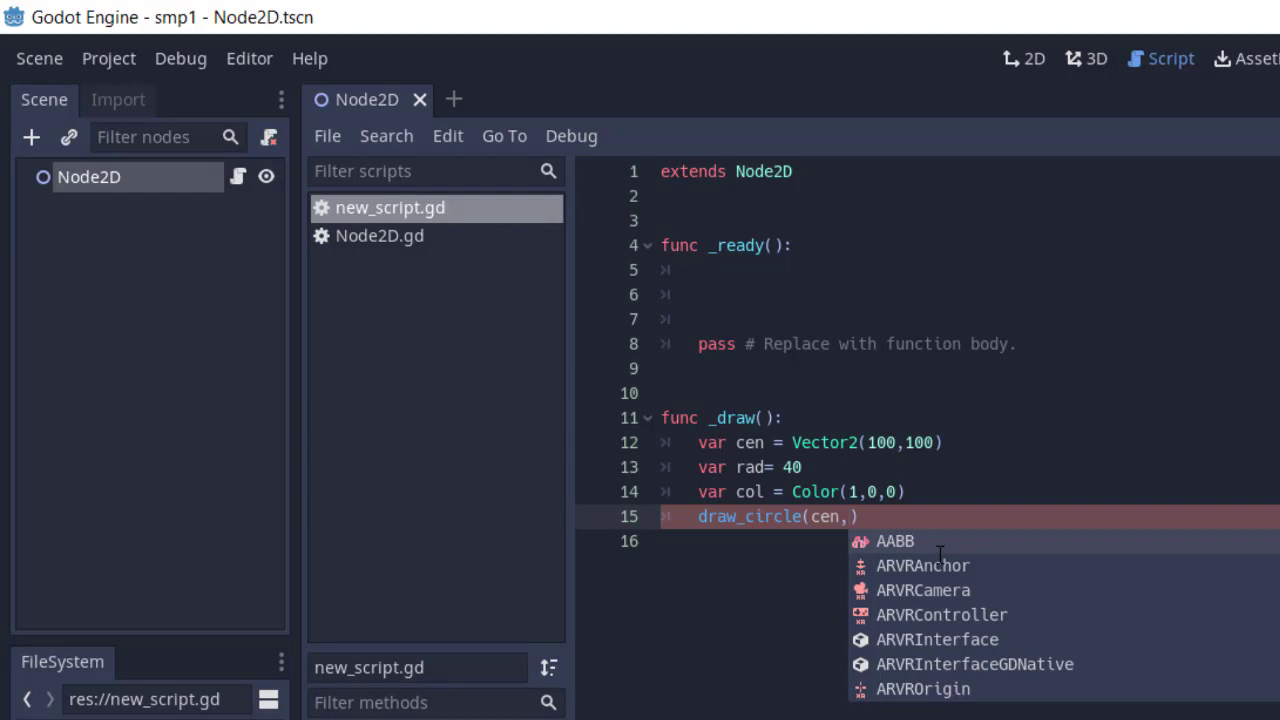
{"action": "type", "text": "rad,"}
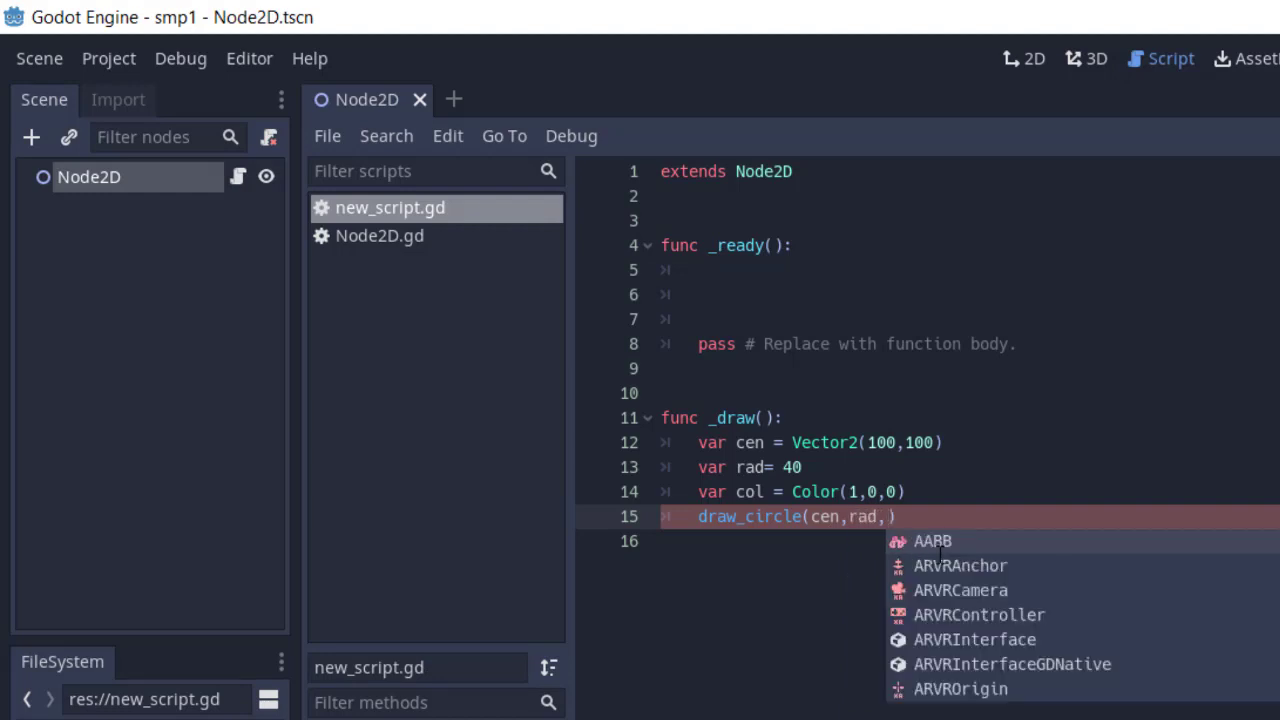
{"action": "type", "text": "col"}
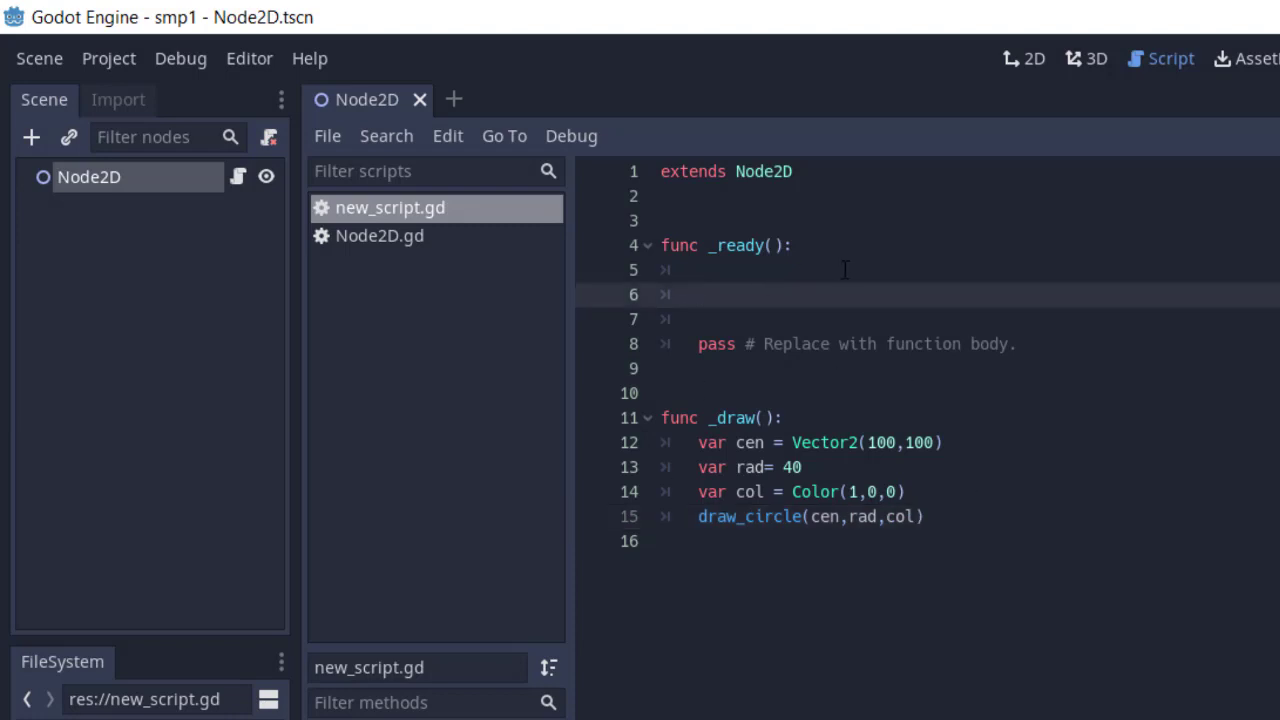
{"action": "type", "text": "_Draw()"}
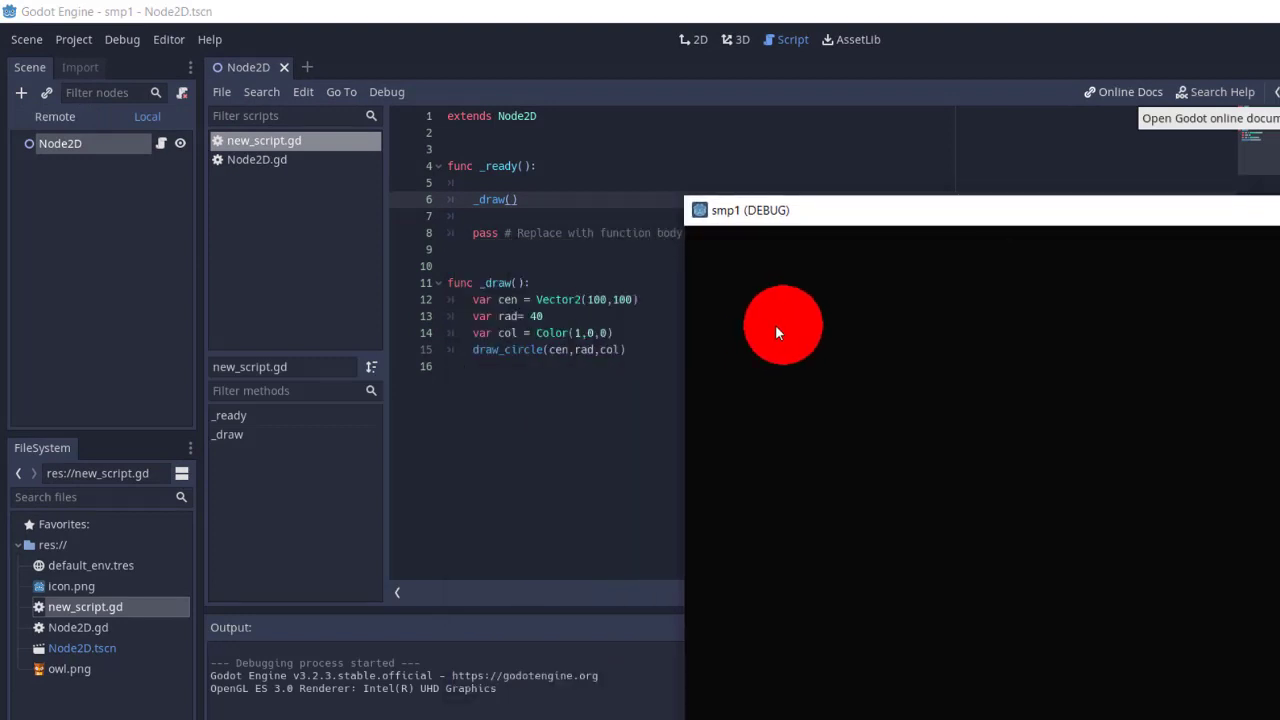
{"action": "mouse_move", "coordinate": [798, 240]}
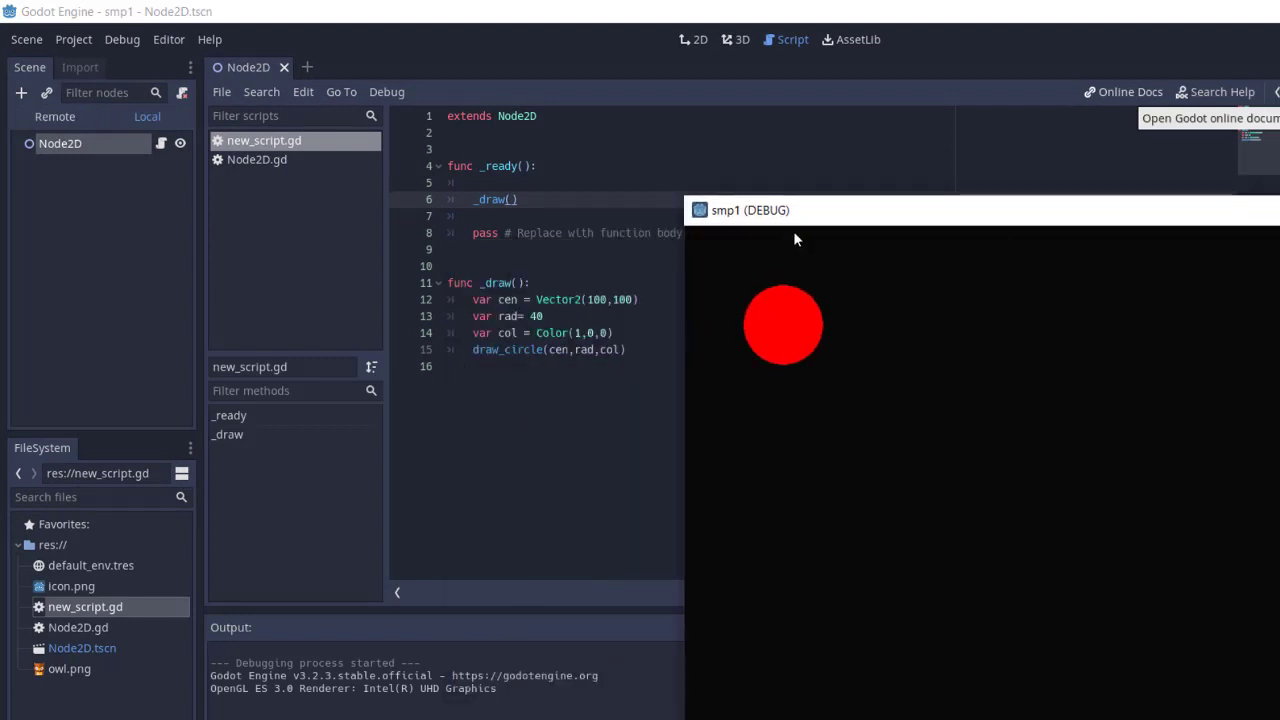
{"action": "mouse_move", "coordinate": [784, 336]}
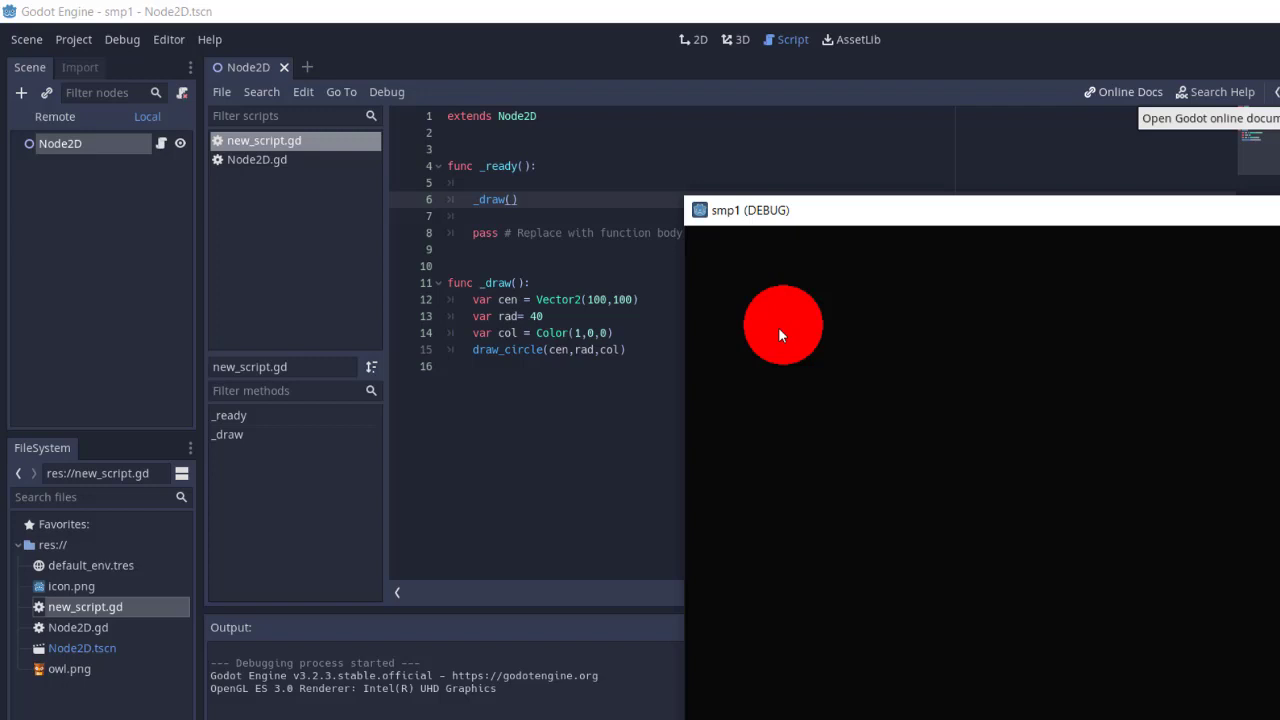
{"action": "mouse_move", "coordinate": [760, 332]}
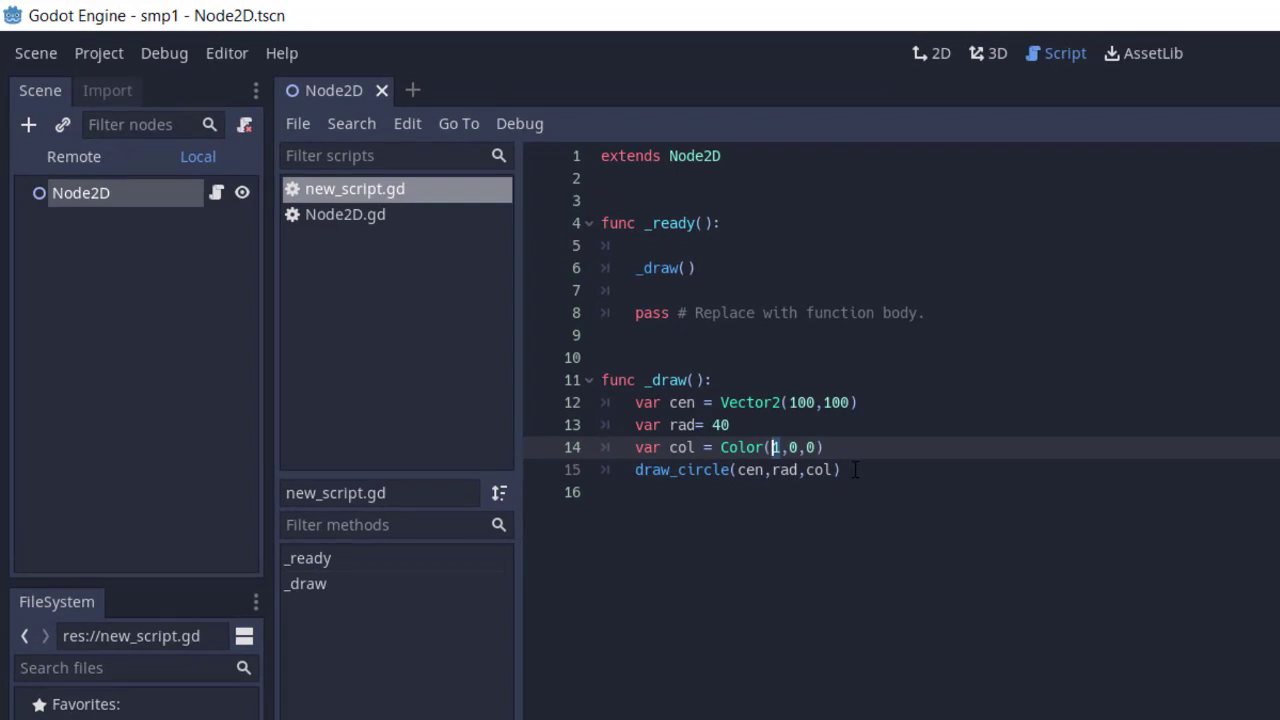
Change the colour to Color(255,0,255) so the rerun shows a magenta circle
{"action": "type", "text": "55"}
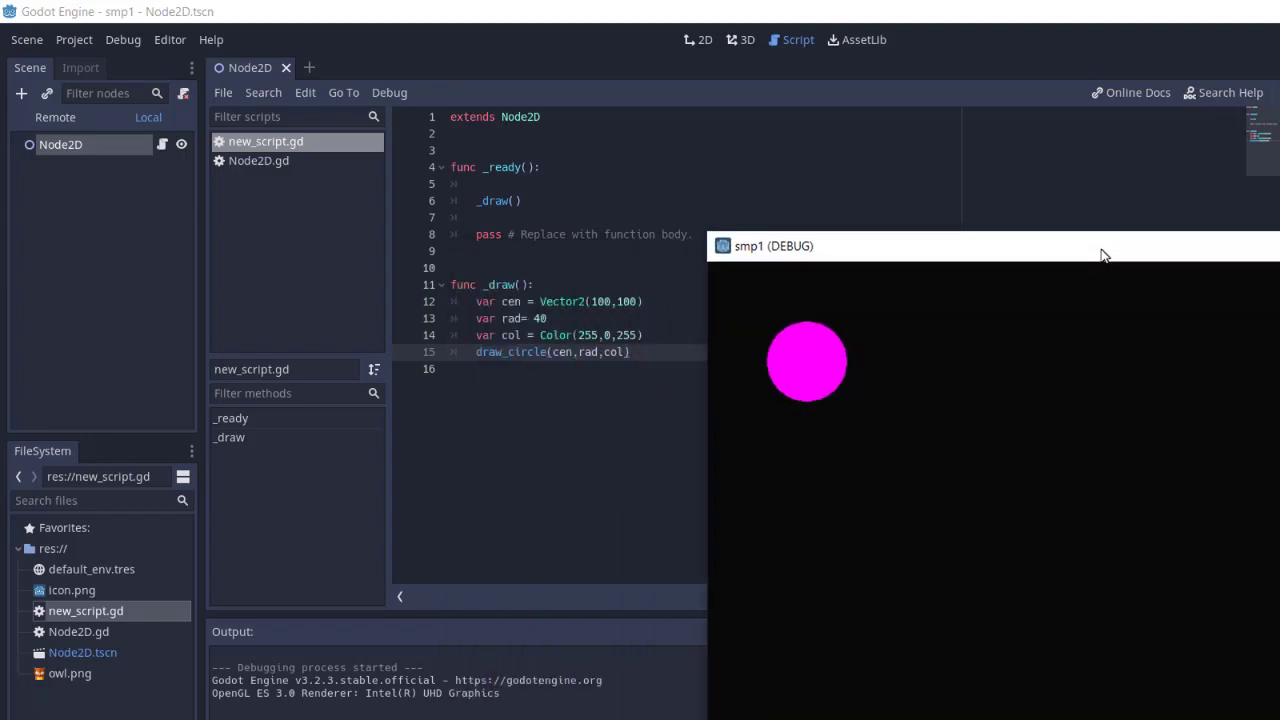
{"action": "mouse_move", "coordinate": [858, 380]}
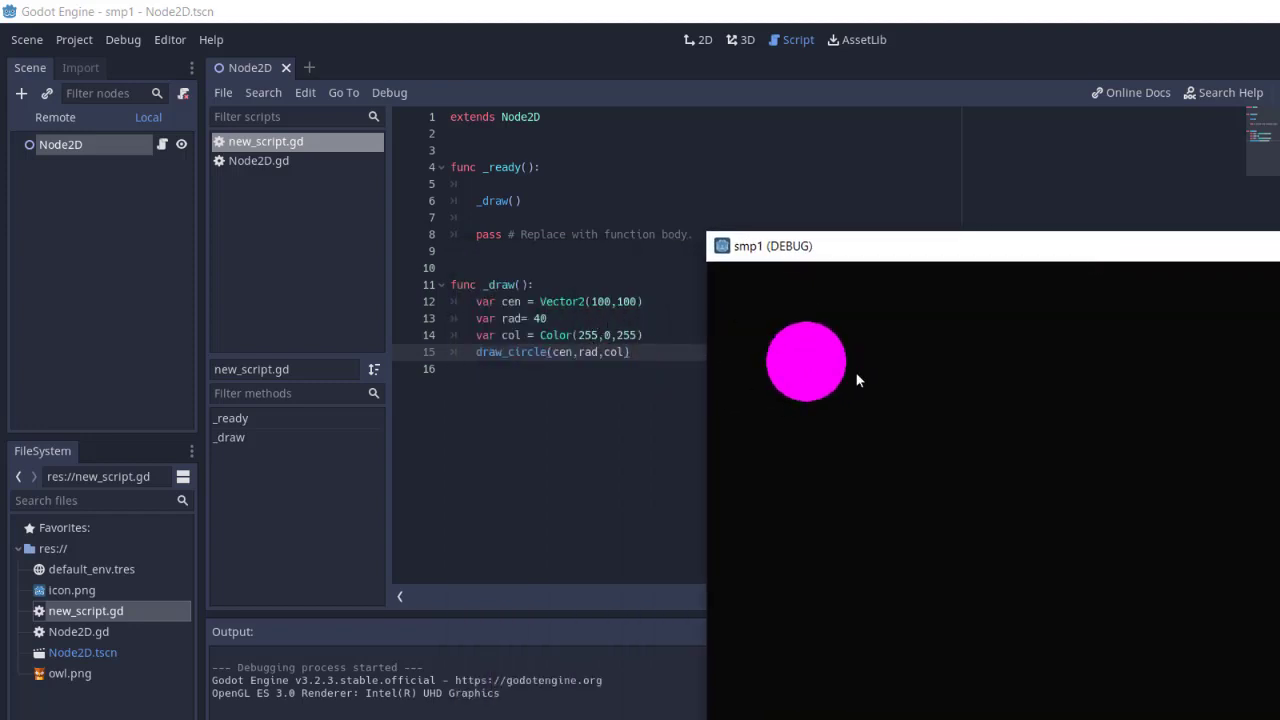